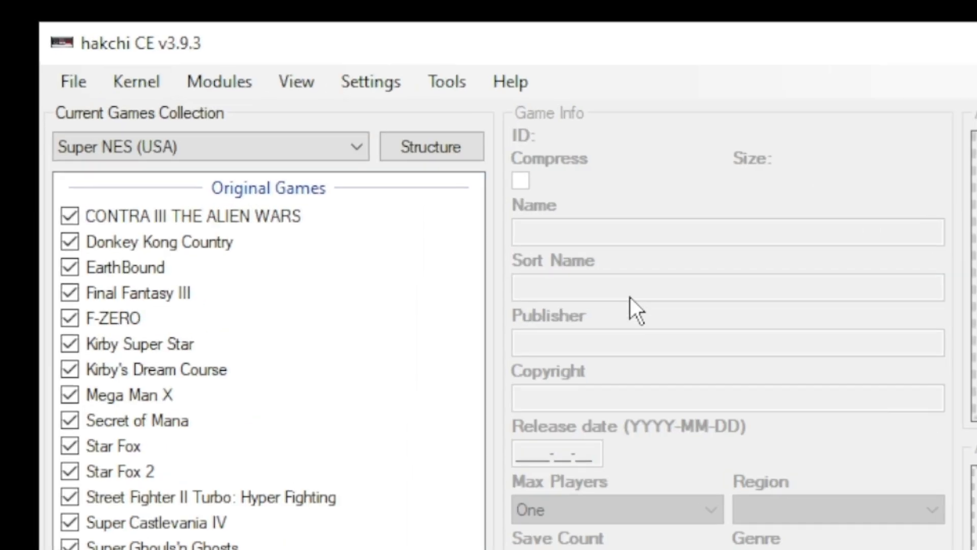
Flash the custom kernel onto the connected SNES Classic via Kernel > Install / Repair and confirm
{"action": "left_click", "coordinate": [135, 82]}
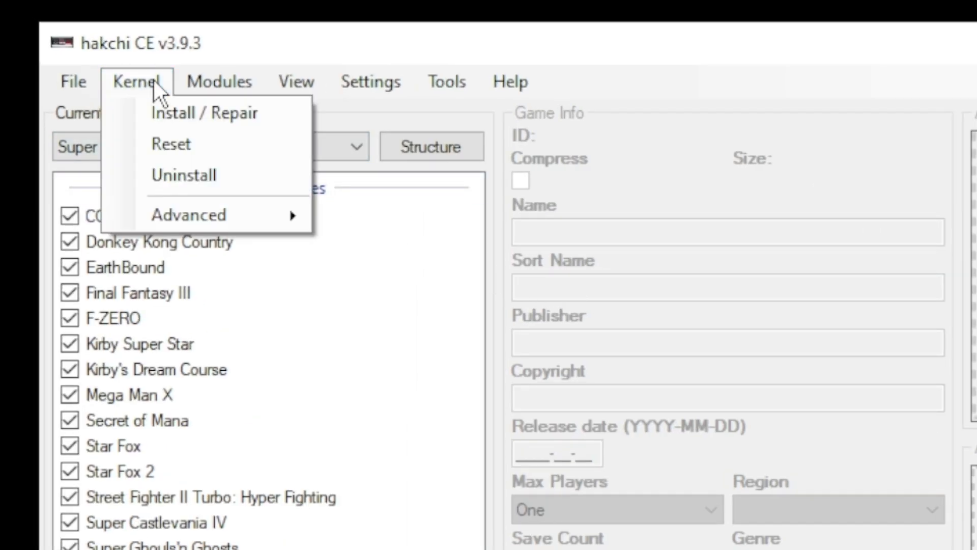
{"action": "left_click", "coordinate": [203, 113]}
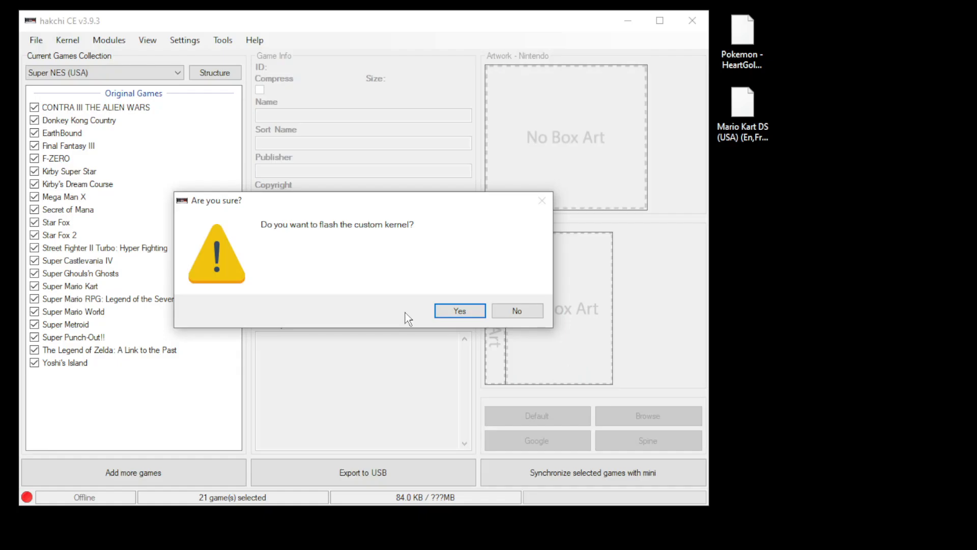
{"action": "left_click", "coordinate": [459, 310]}
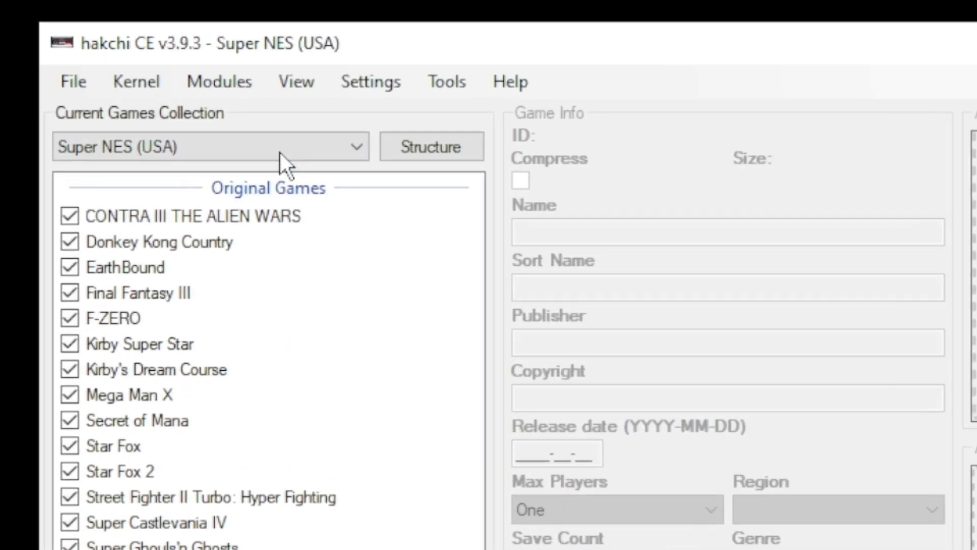
Browse KMFD's Mod Hub cores to the DraStic Nintendo DS core's details, then close the hub
{"action": "left_click", "coordinate": [219, 82]}
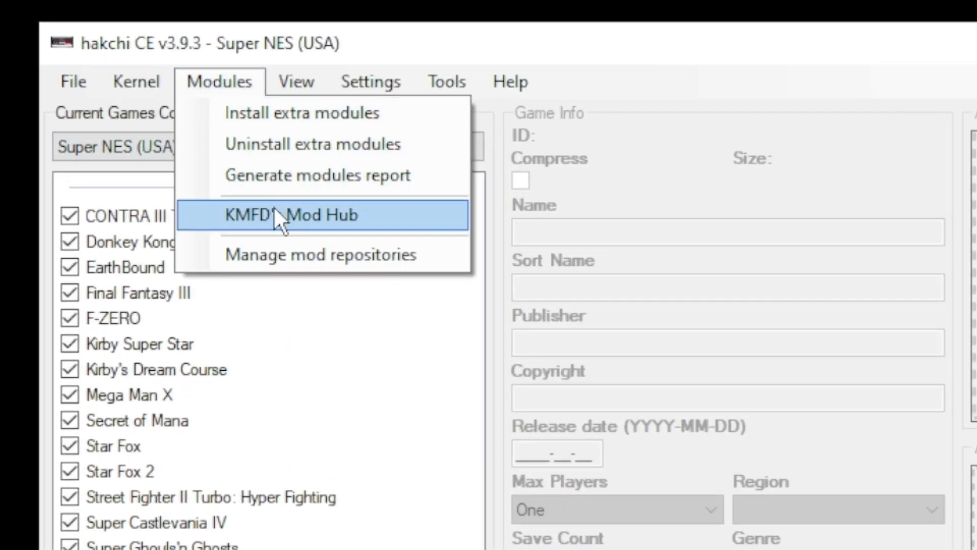
{"action": "left_click", "coordinate": [305, 214]}
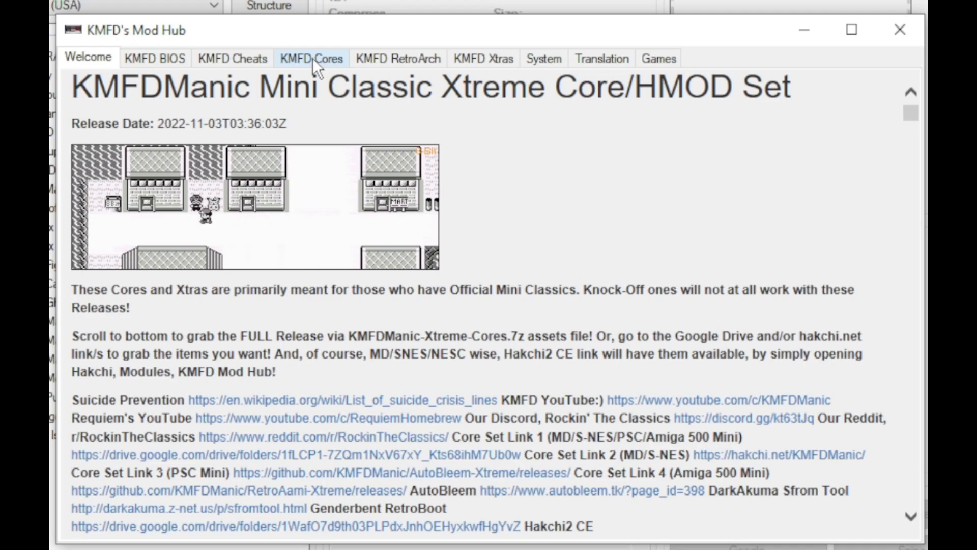
{"action": "left_click", "coordinate": [312, 58]}
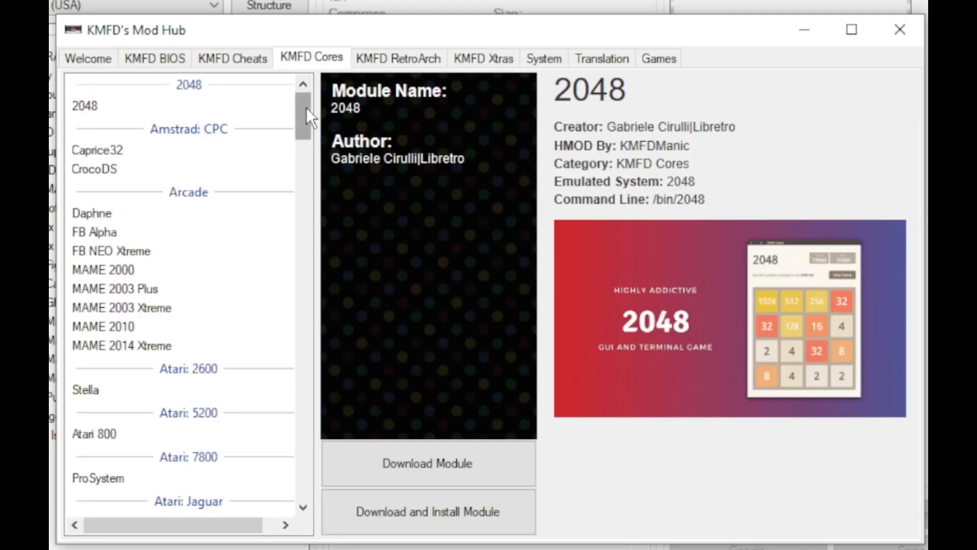
{"action": "scroll", "scroll_direction": "down", "scroll_amount": 3}
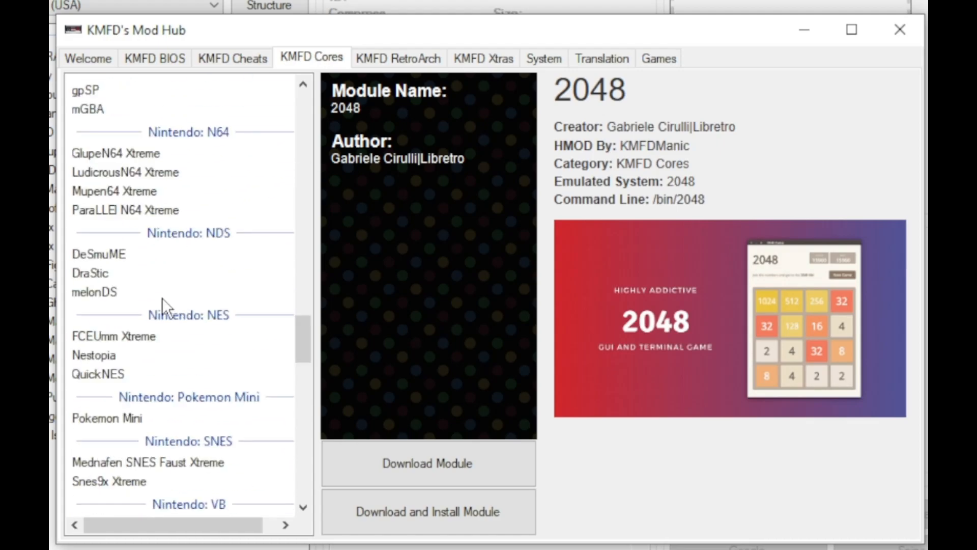
{"action": "mouse_move", "coordinate": [146, 259]}
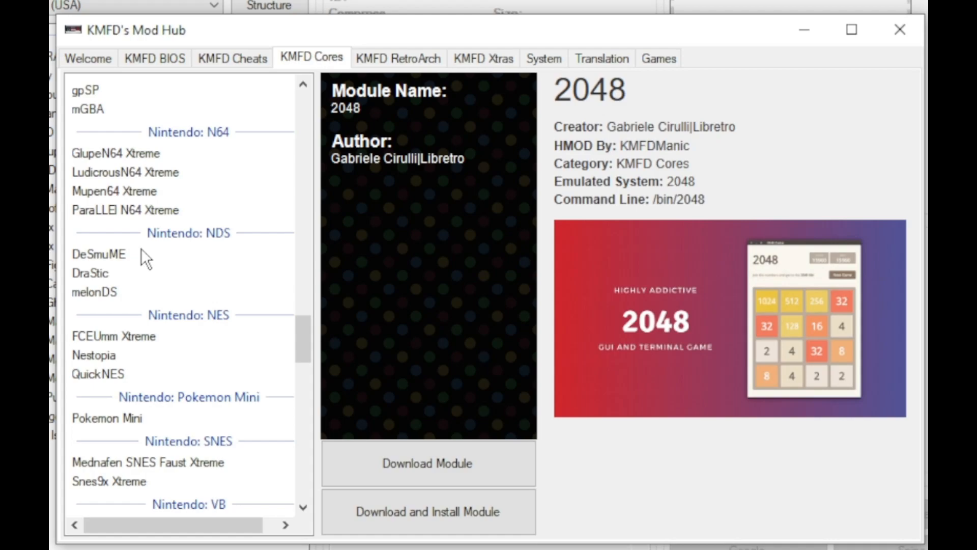
{"action": "mouse_move", "coordinate": [117, 286]}
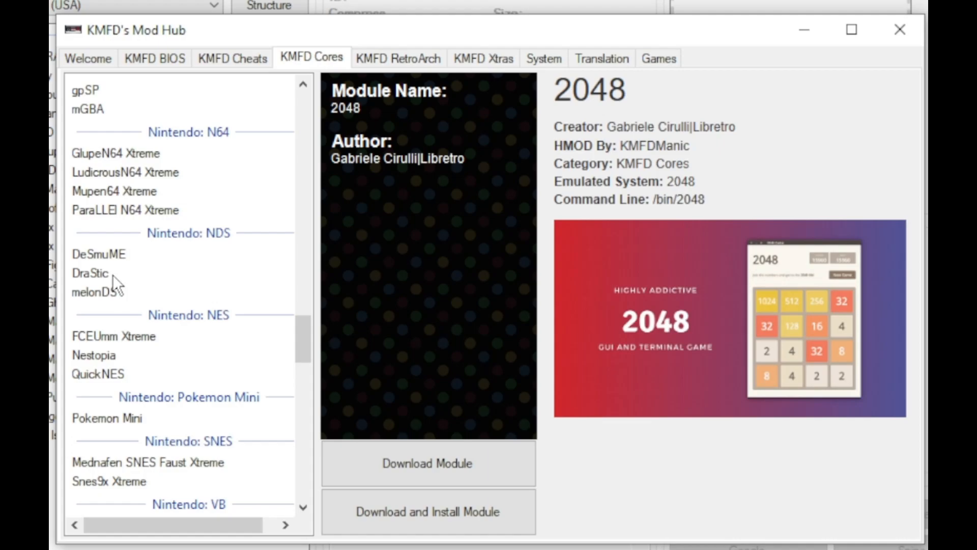
{"action": "left_click", "coordinate": [90, 272]}
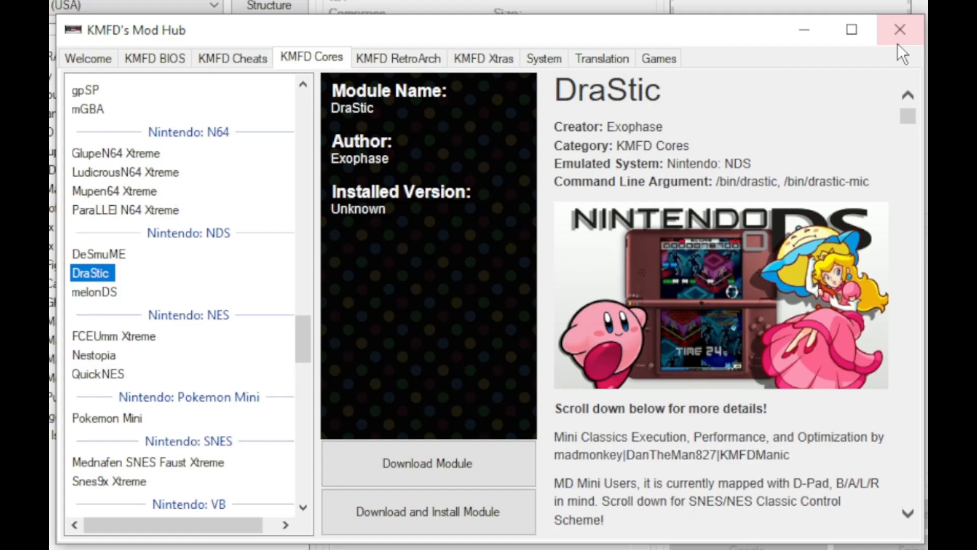
{"action": "left_click", "coordinate": [898, 29]}
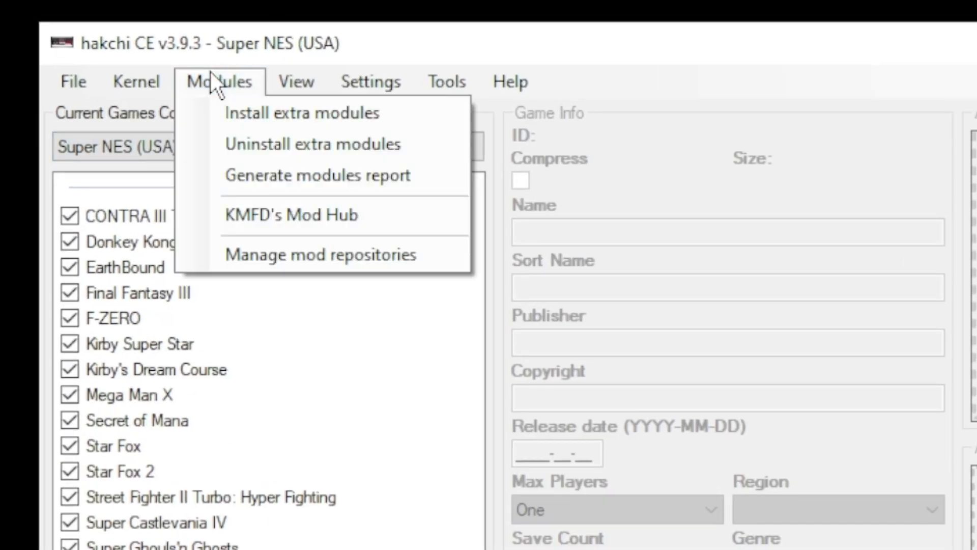
{"action": "mouse_move", "coordinate": [301, 113]}
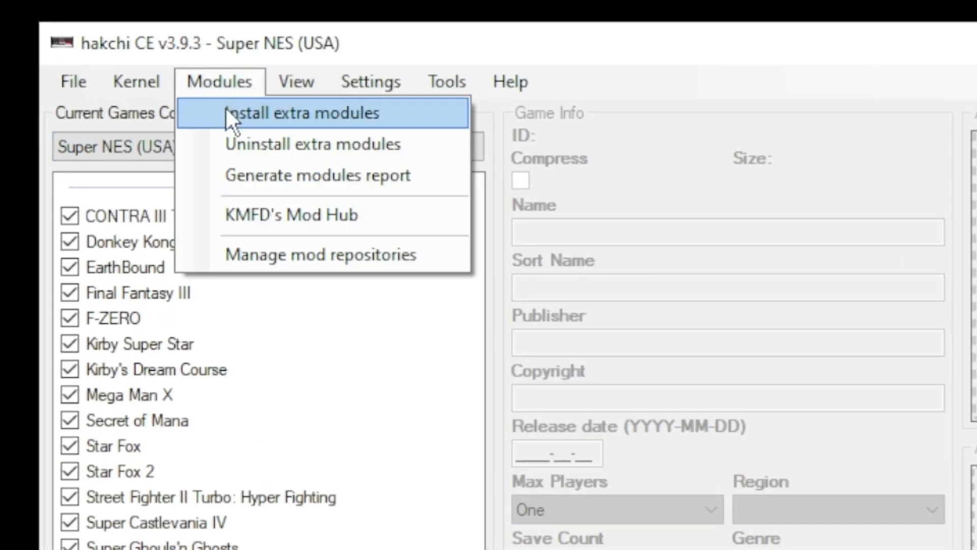
Install the checked DraStic module from Install extra modules and dismiss the Done message
{"action": "left_click", "coordinate": [293, 113]}
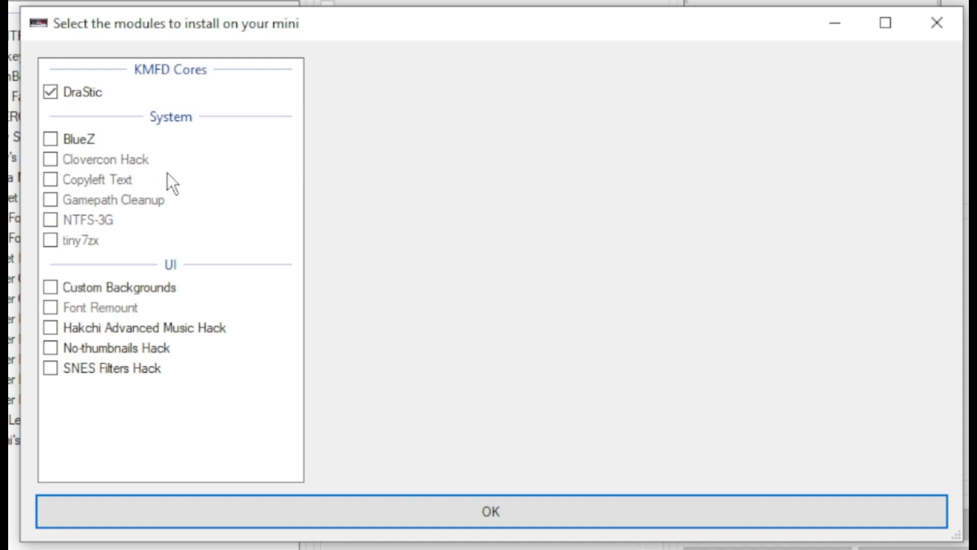
{"action": "left_click", "coordinate": [491, 511]}
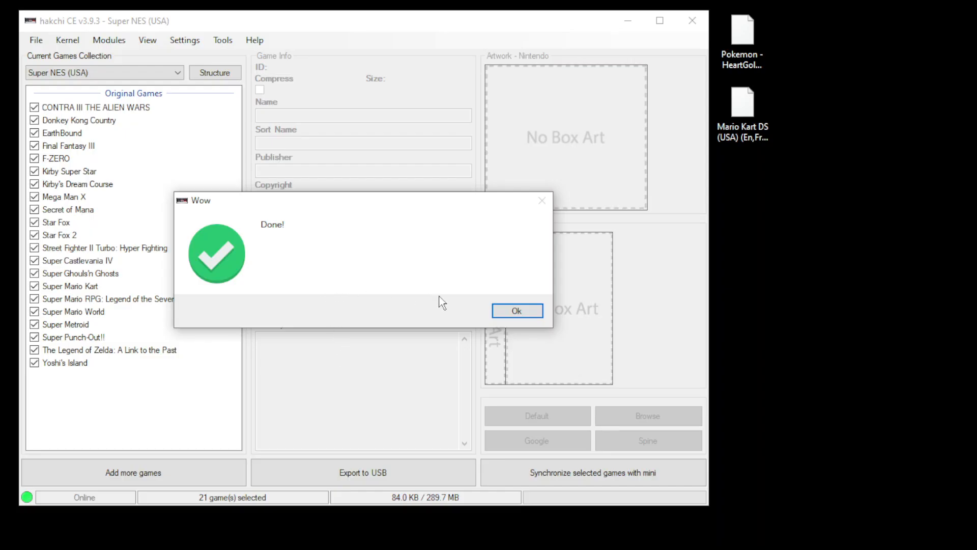
{"action": "left_click", "coordinate": [517, 311]}
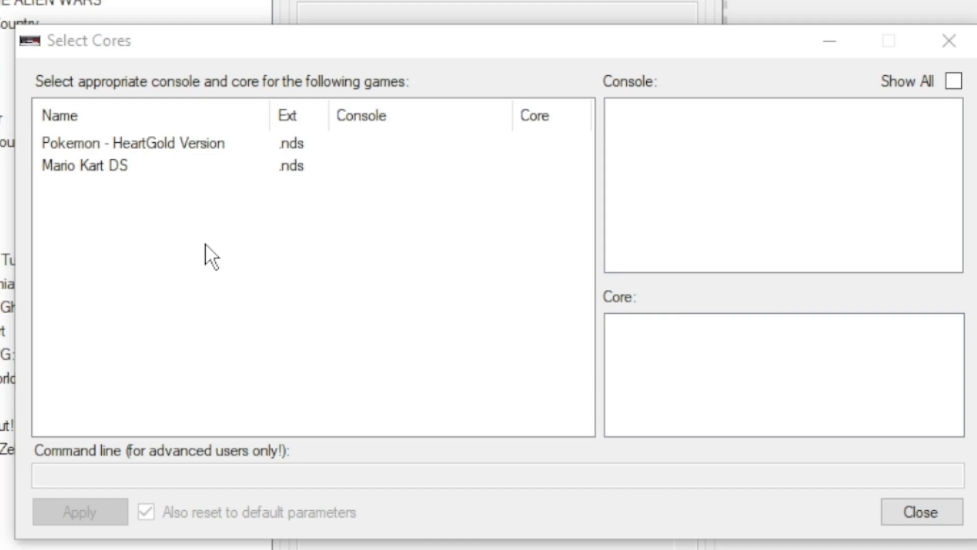
{"action": "mouse_move", "coordinate": [211, 255]}
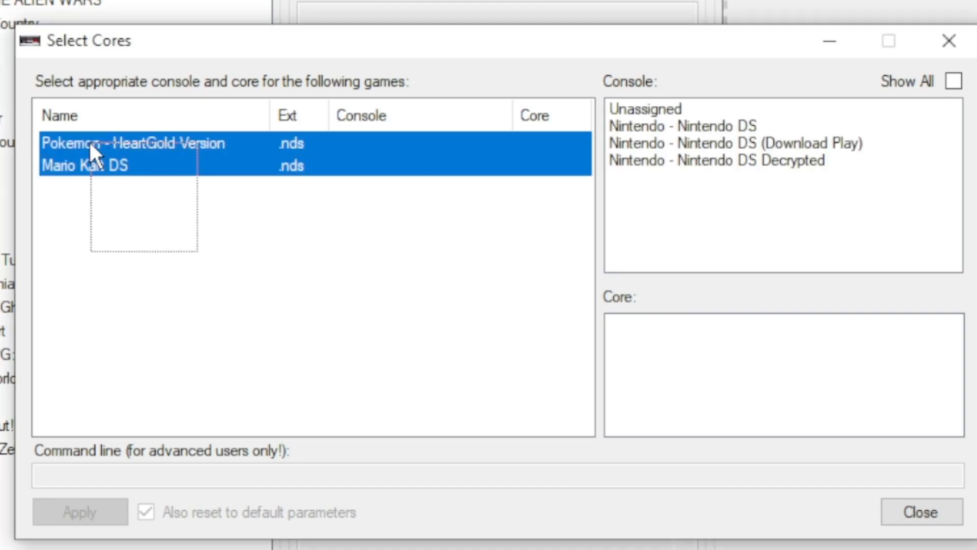
{"action": "mouse_move", "coordinate": [704, 135]}
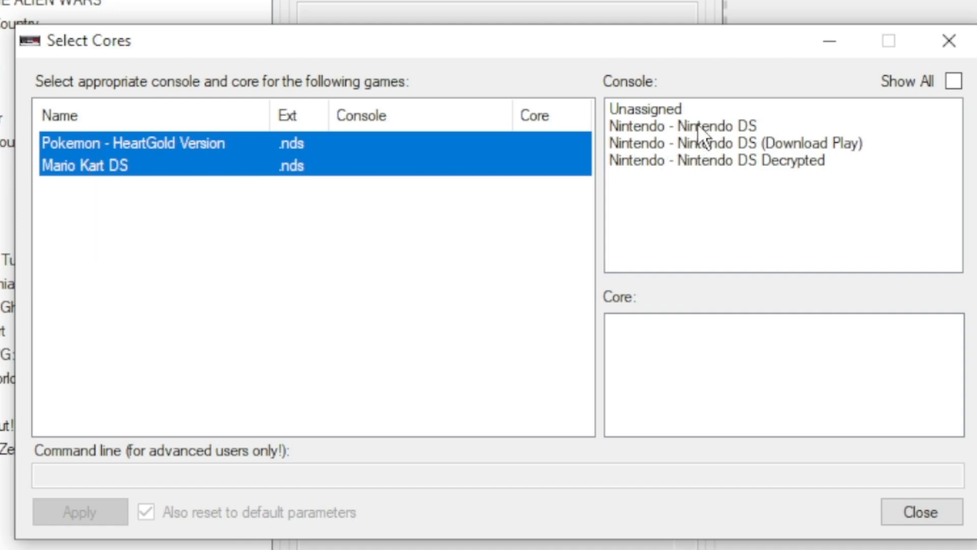
Assign both DS games the Nintendo - Nintendo DS console and DraStic core, apply and close
{"action": "left_click", "coordinate": [683, 127]}
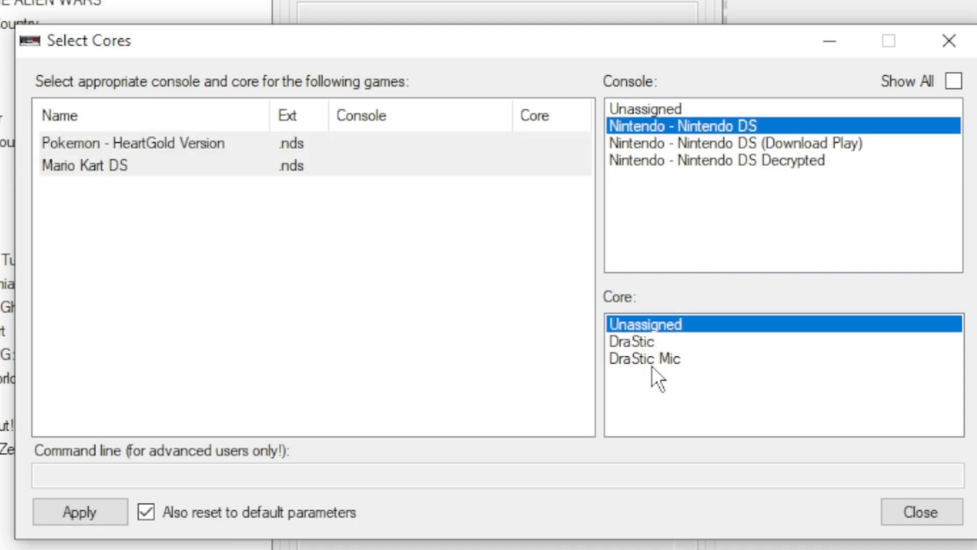
{"action": "mouse_move", "coordinate": [654, 349]}
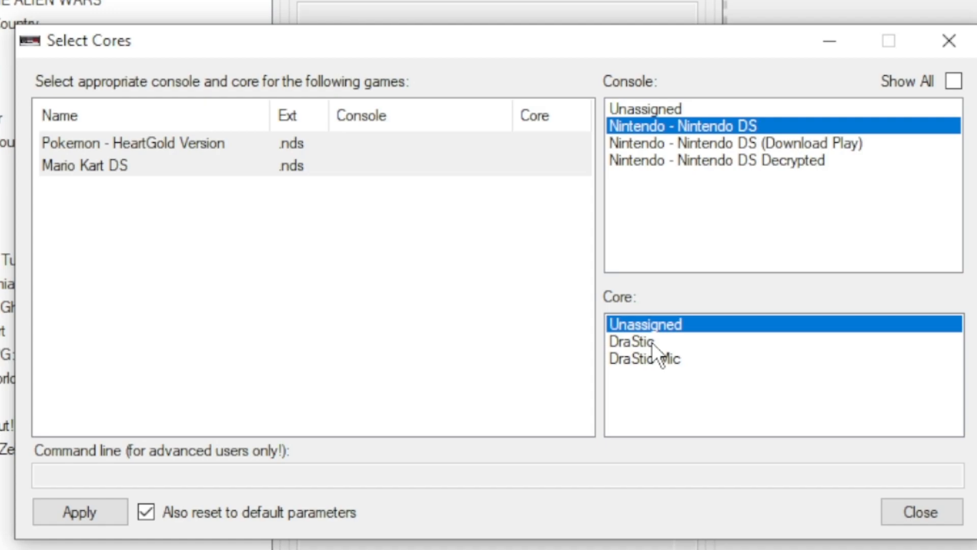
{"action": "left_click", "coordinate": [630, 341]}
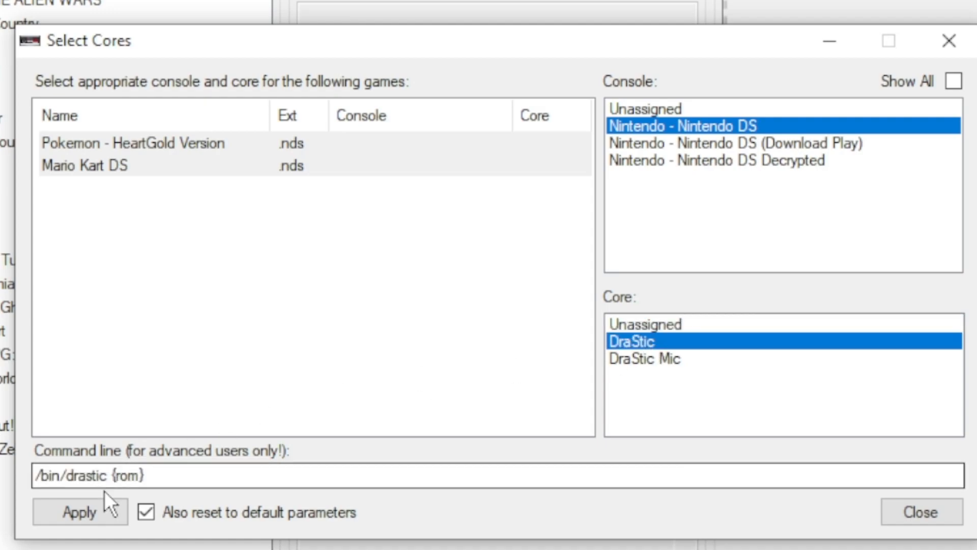
{"action": "left_click", "coordinate": [79, 512]}
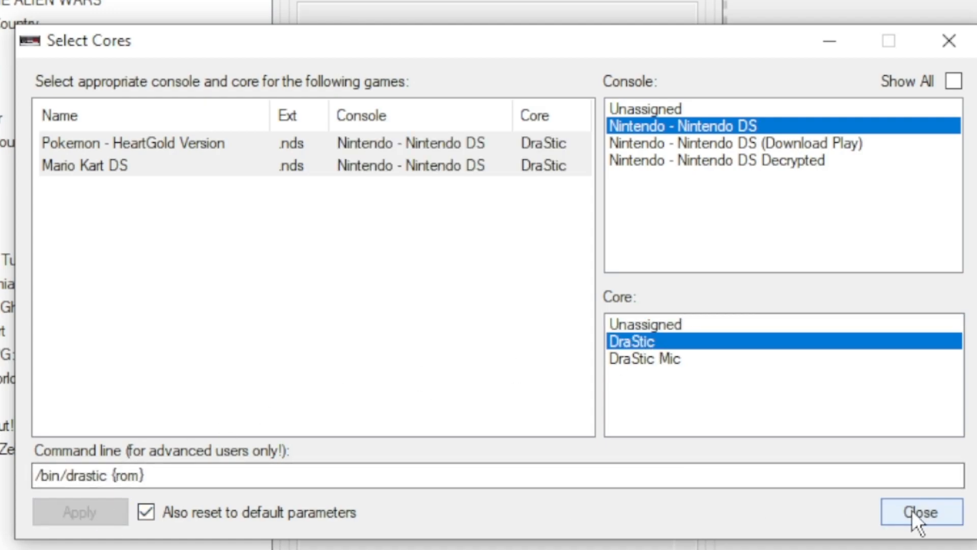
{"action": "left_click", "coordinate": [918, 512]}
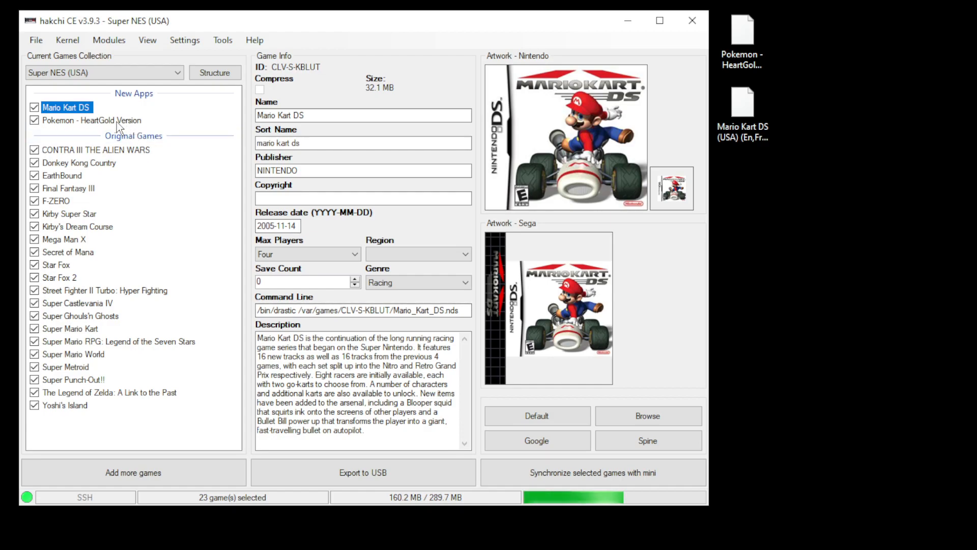
Scrape Pokemon - HeartGold Version's details and box art from the online database and accept them
{"action": "left_click", "coordinate": [90, 120]}
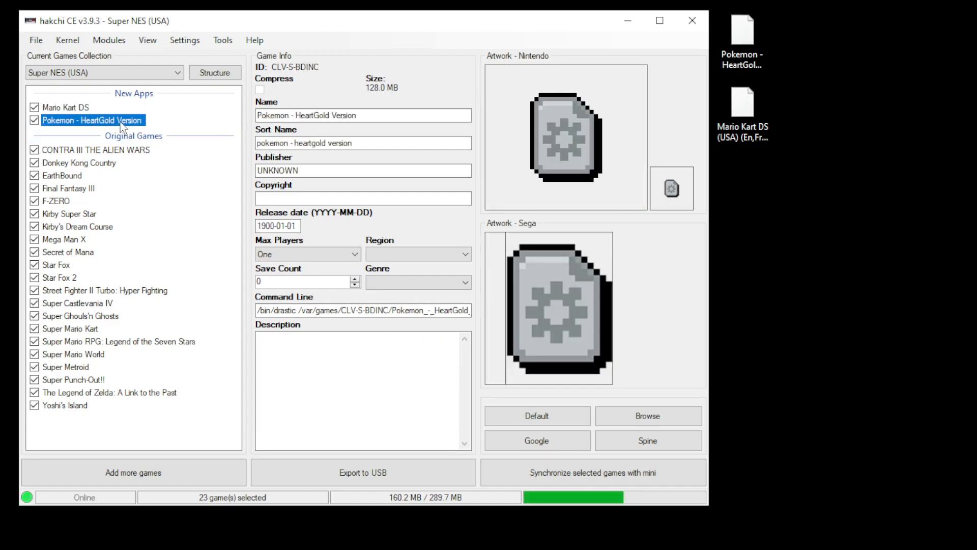
{"action": "right_click", "coordinate": [93, 120]}
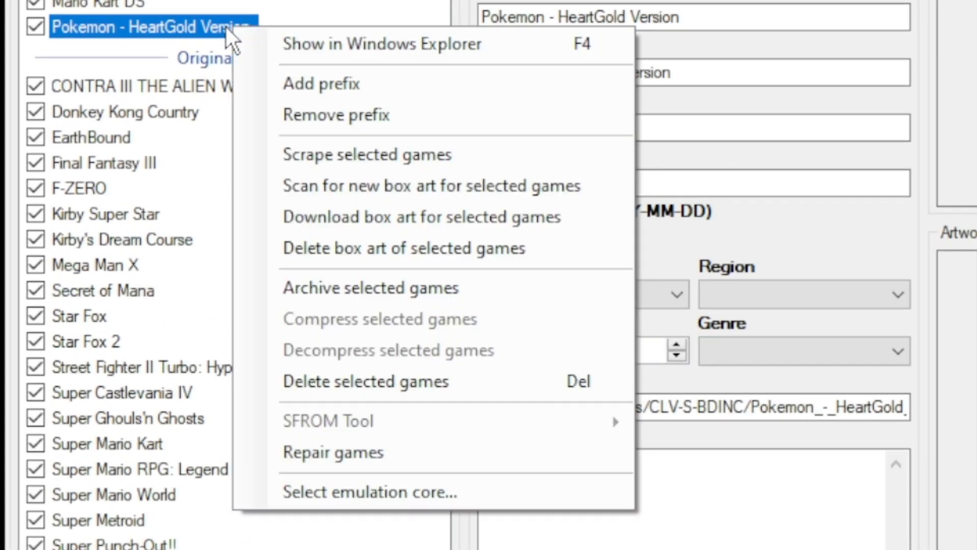
{"action": "mouse_move", "coordinate": [368, 155]}
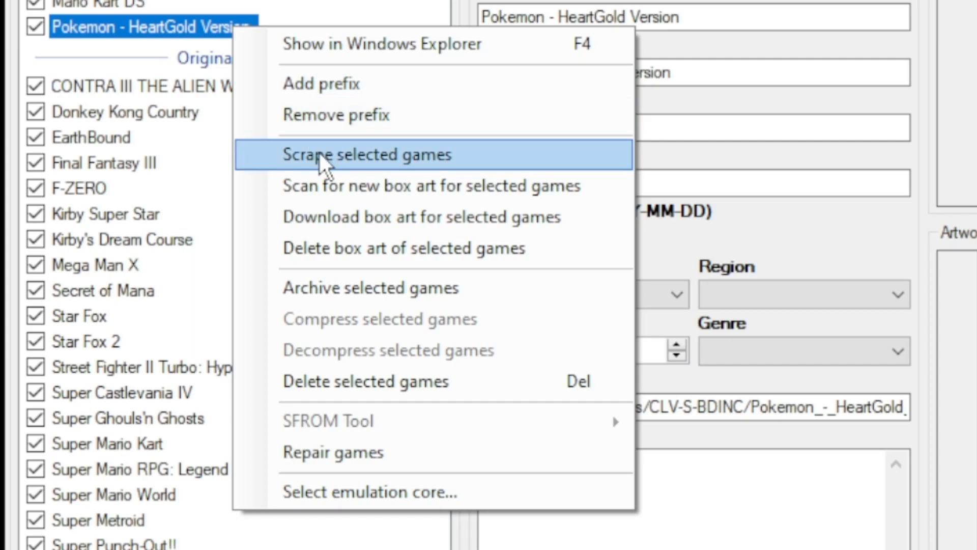
{"action": "left_click", "coordinate": [367, 154]}
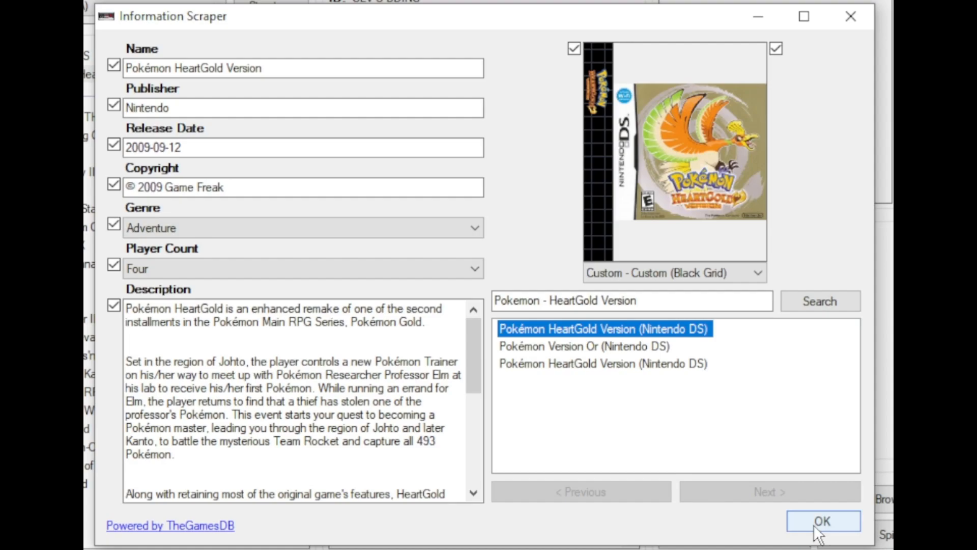
{"action": "left_click", "coordinate": [822, 520]}
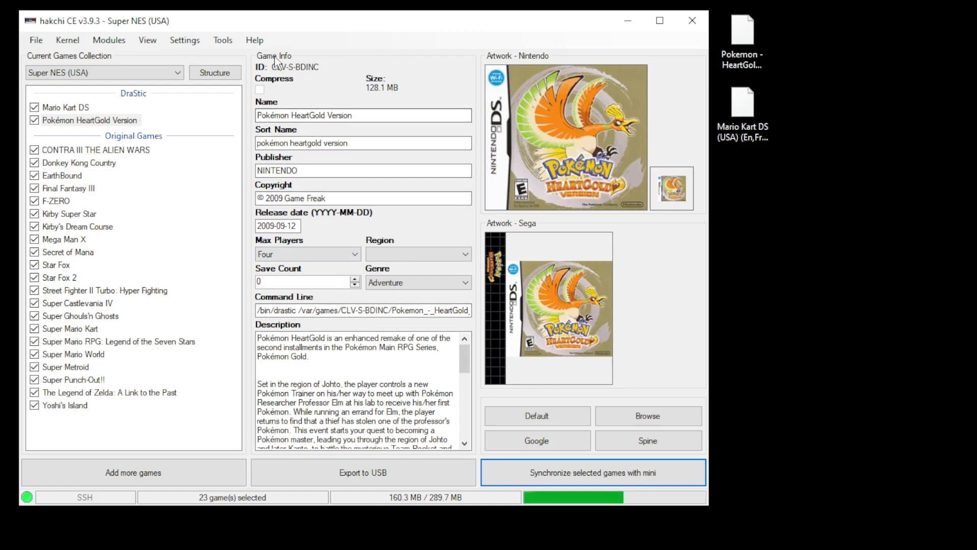
Show the Help menu's community links, including Join our discord server
{"action": "left_click", "coordinate": [255, 40]}
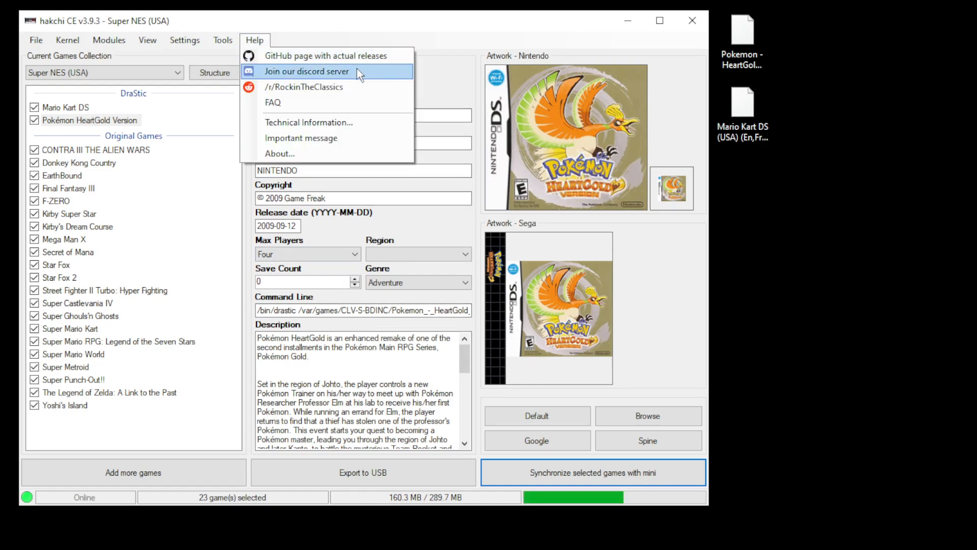
{"action": "mouse_move", "coordinate": [373, 86]}
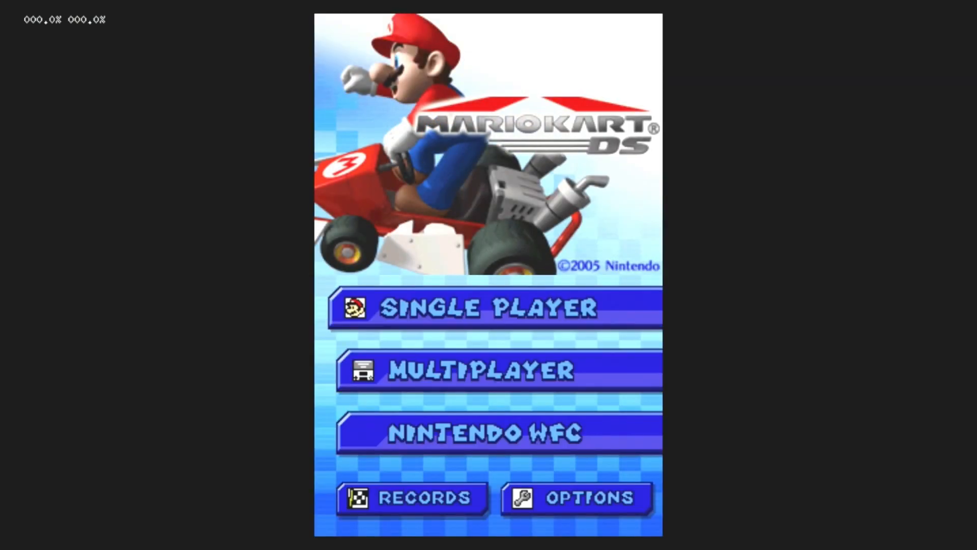
Bring up the DraStic in-game menu over the running Mario Kart DS
{"action": "left_click", "coordinate": [487, 307]}
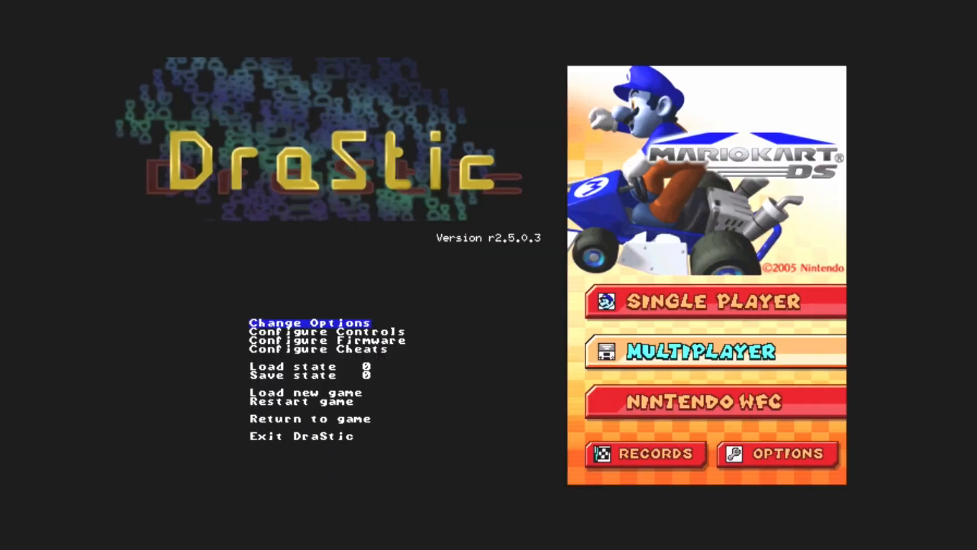
Set Mario Kart DS's screen orientation to horizontal and exit saving the settings for this game
{"action": "key", "text": "Down"}
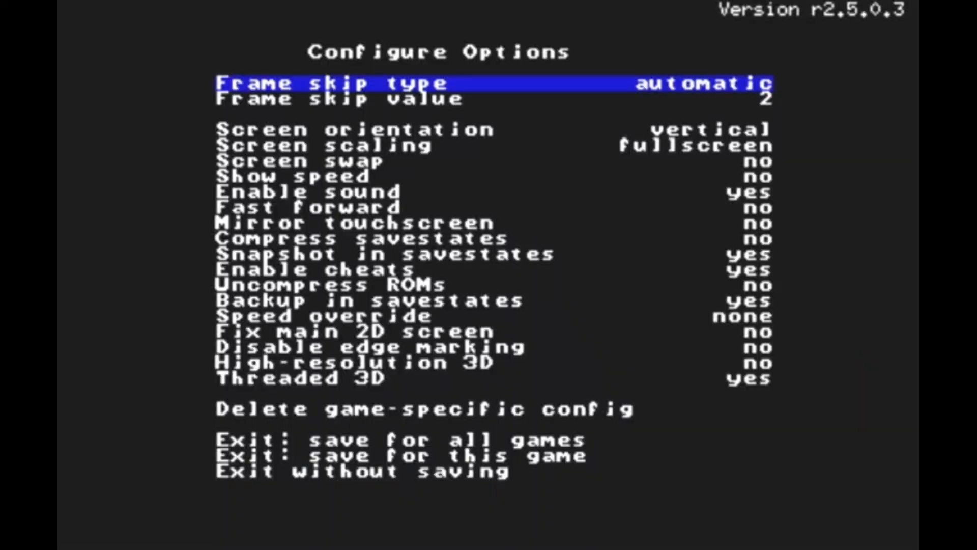
{"action": "key", "text": "Down"}
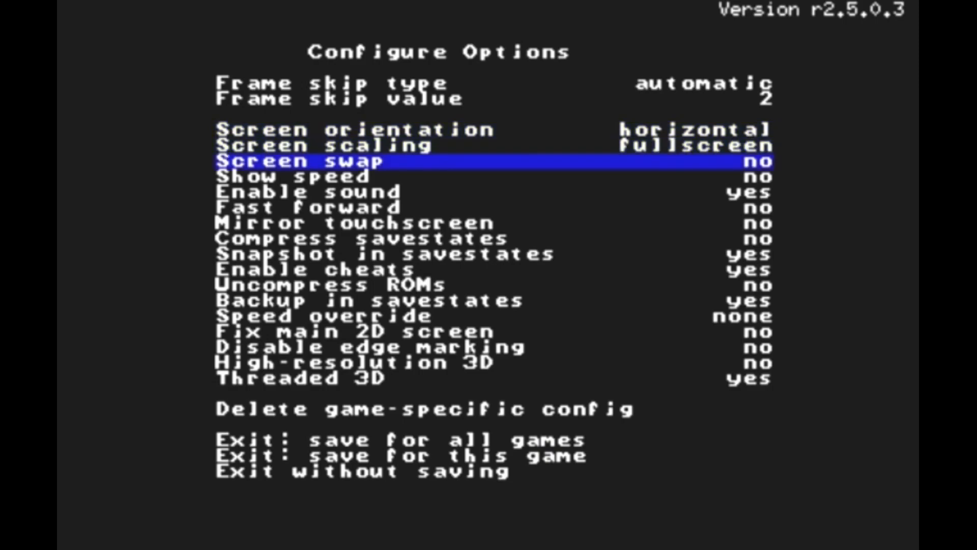
{"action": "key", "text": "Down"}
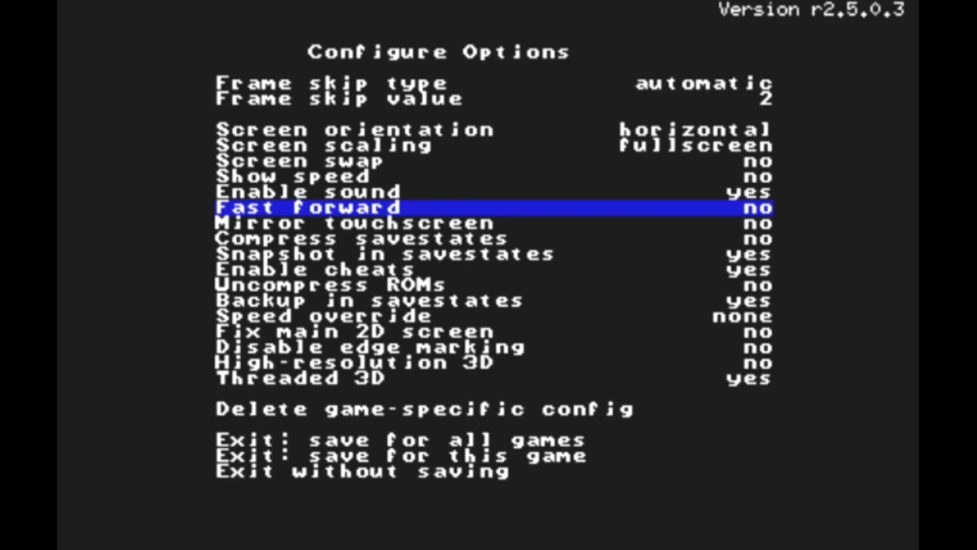
{"action": "key", "text": "down"}
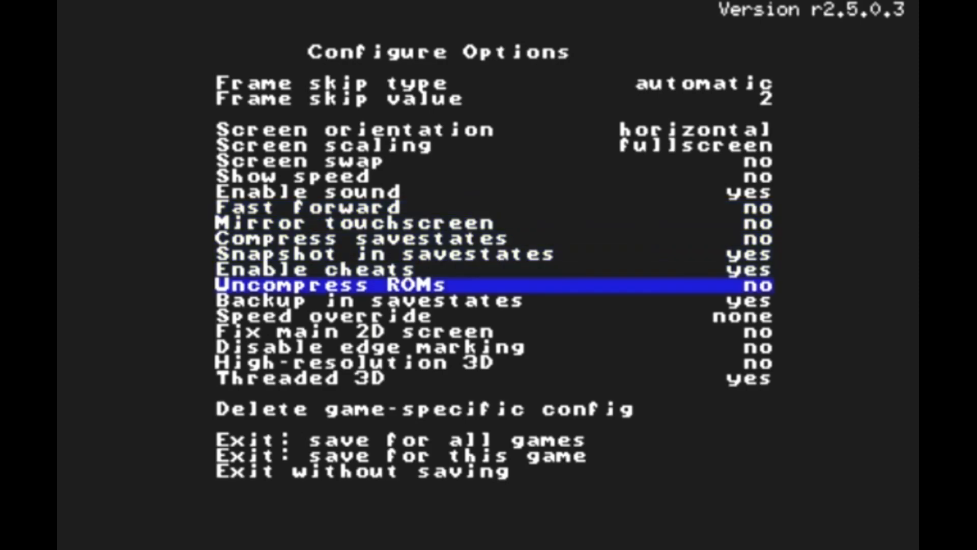
{"action": "key", "text": "Down"}
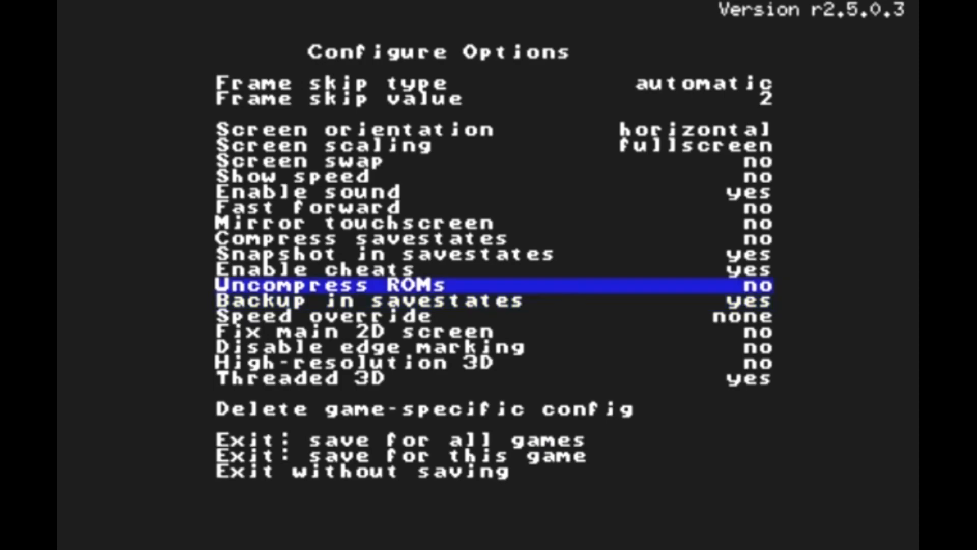
{"action": "key", "text": "Down"}
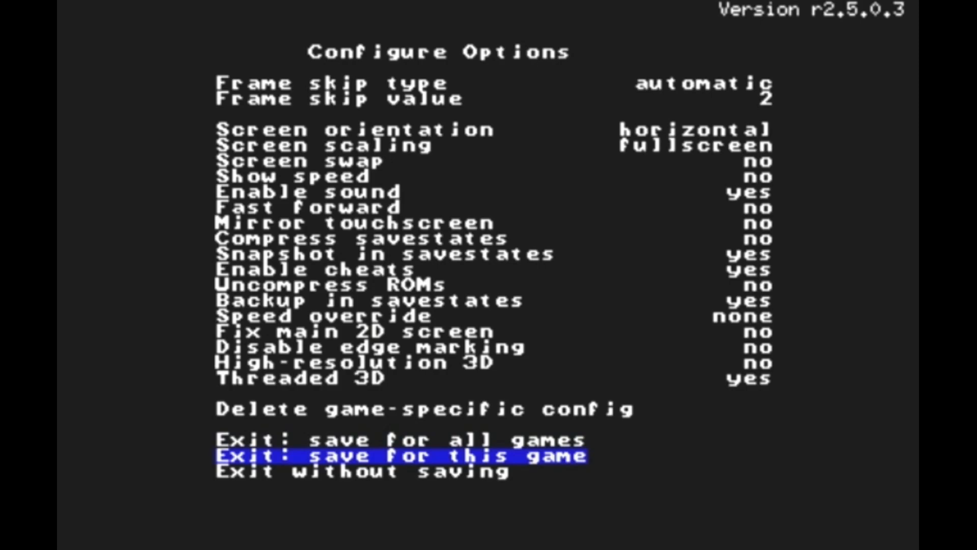
{"action": "key", "text": "Up"}
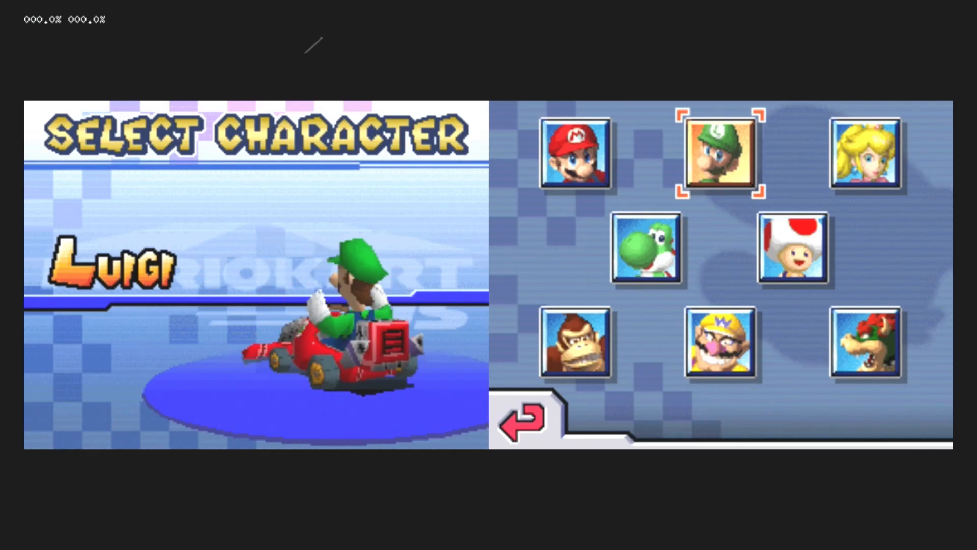
Choose Luigi as the racer and accept the Standard LG kart
{"action": "left_click", "coordinate": [717, 155]}
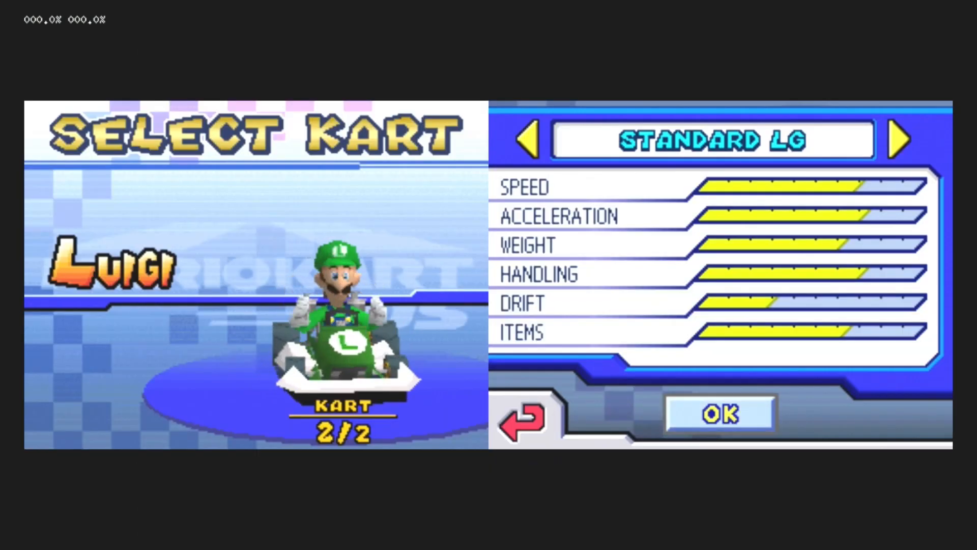
{"action": "left_click", "coordinate": [897, 140]}
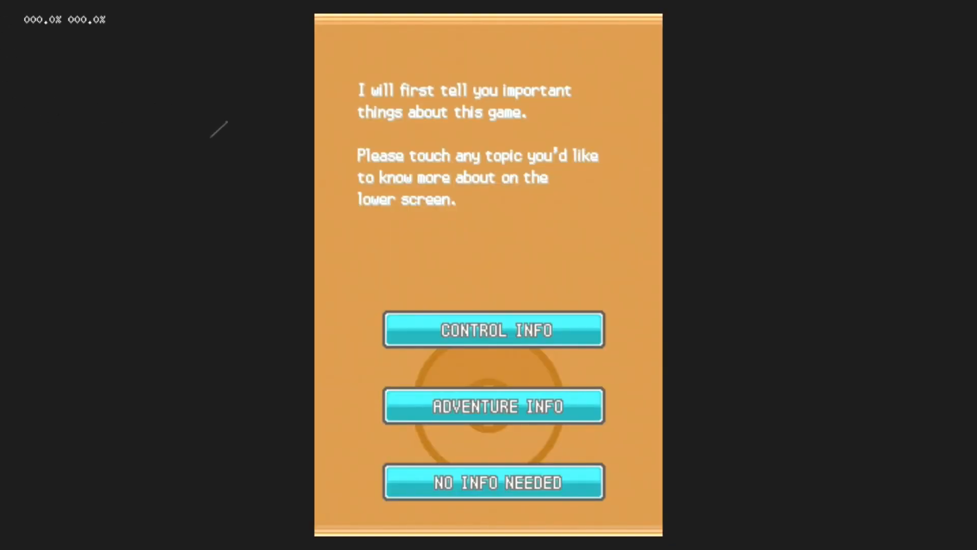
Skip Pokémon HeartGold's info topics with No Info Needed to reach Professor Oak's introduction
{"action": "left_click", "coordinate": [492, 482]}
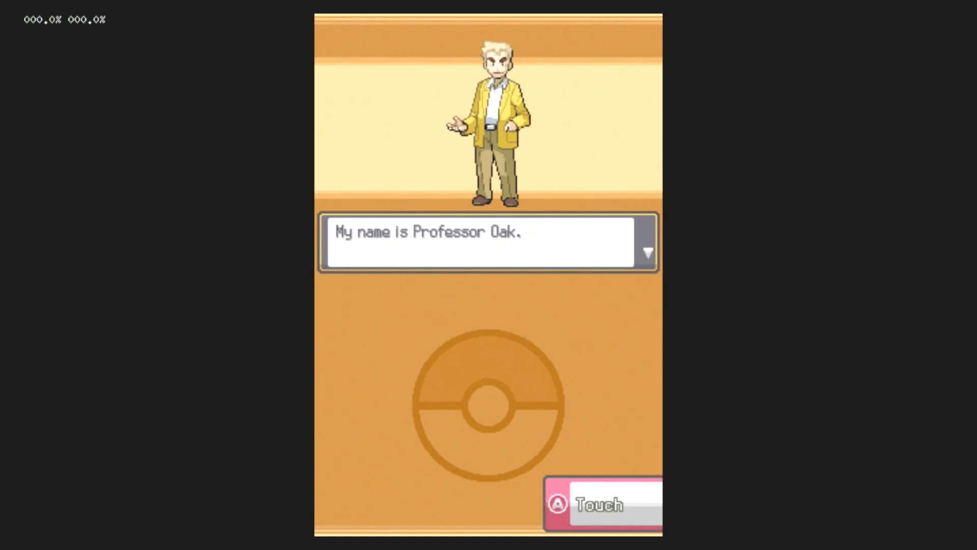